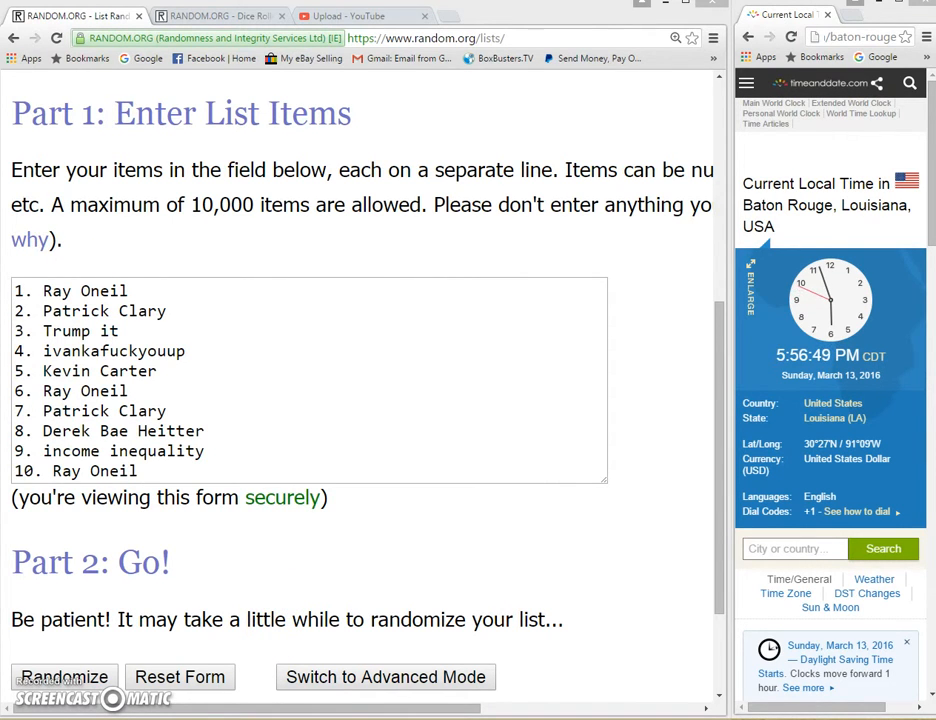
# Step: Bring up the Big Bayou Breaks group and scroll to the case-break post's newest comments
pyautogui.click(110, 16)
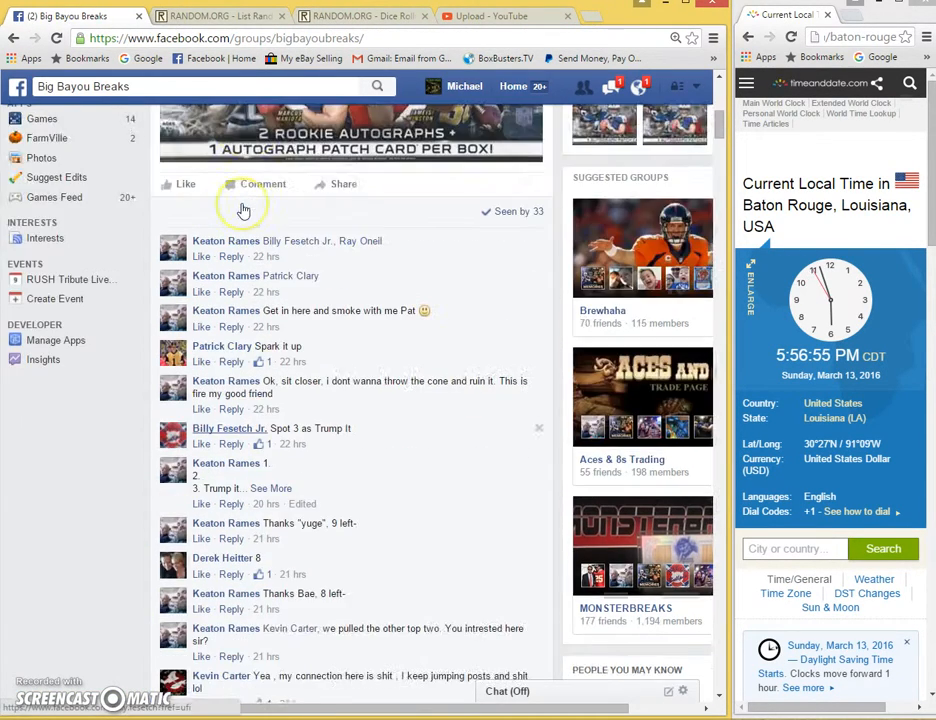
pyautogui.scroll(3)
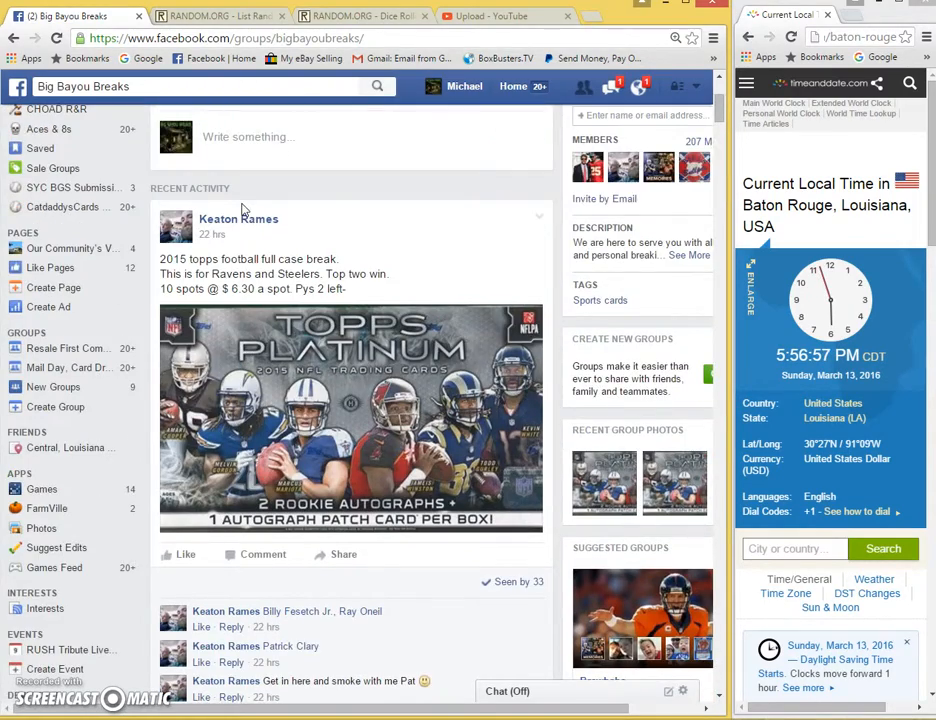
pyautogui.scroll(-3)
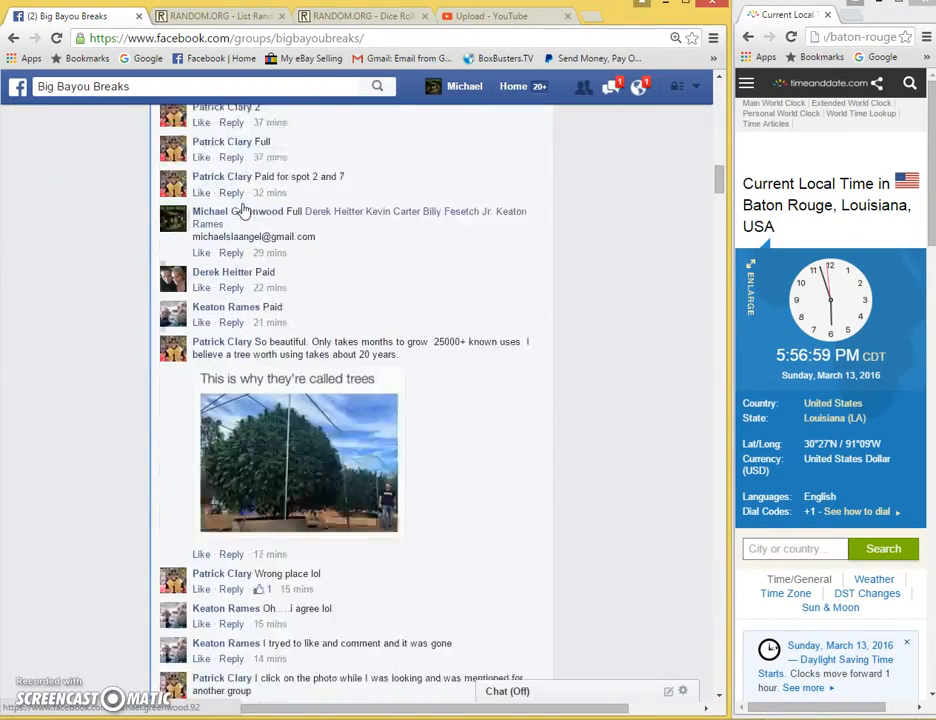
pyautogui.scroll(-3)
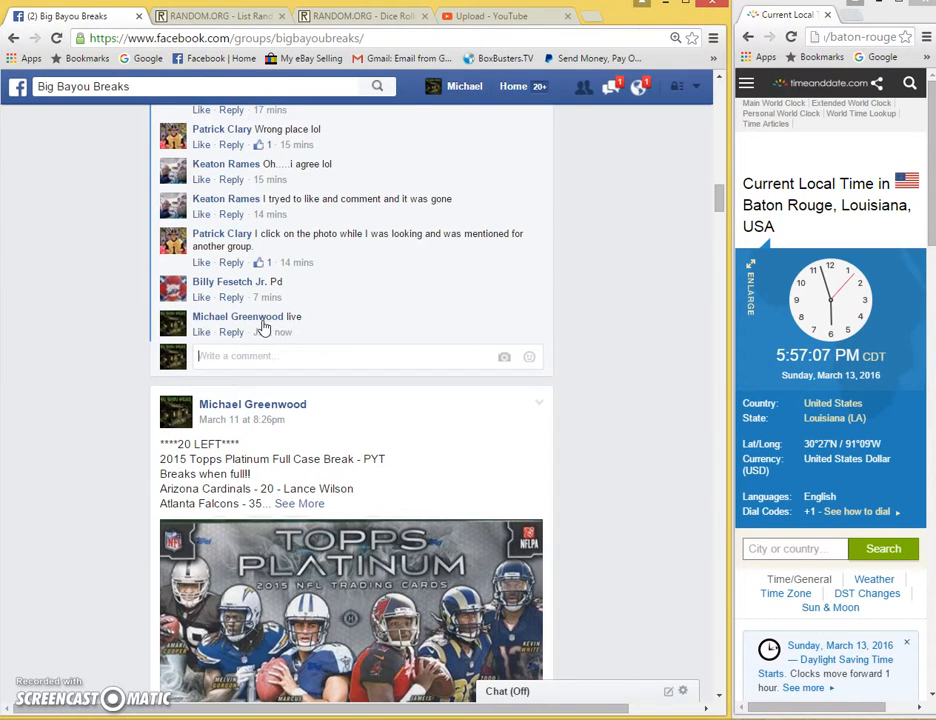
# Step: Return to the RANDOM.ORG List Randomizer holding the ten-name list
pyautogui.click(217, 16)
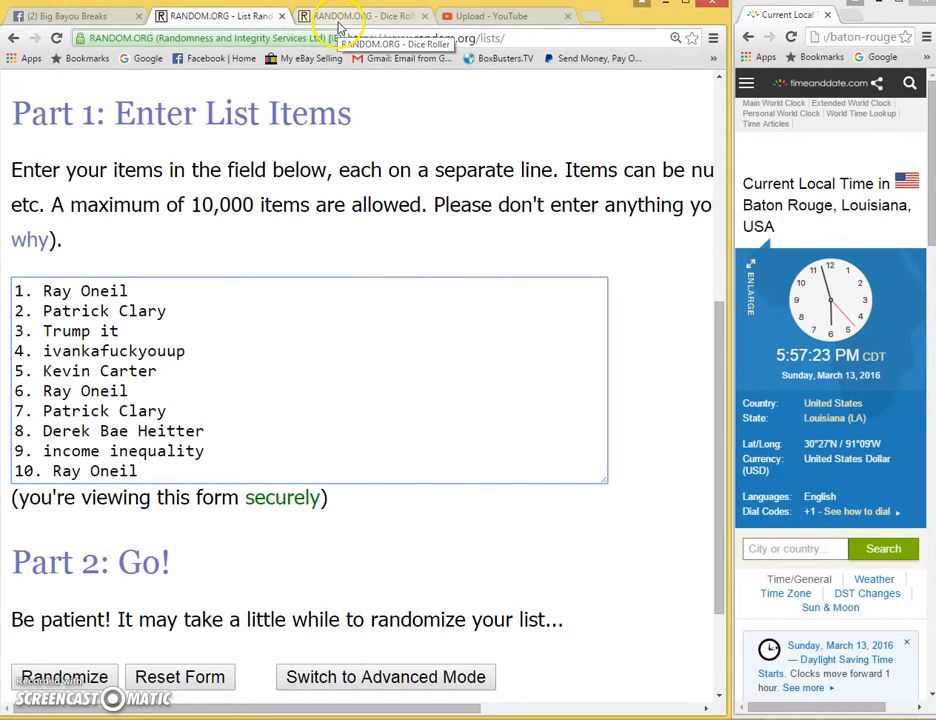
# Step: Roll two dice on the Dice Roller (2 and 6), then return to the ten-name list form
pyautogui.click(365, 15)
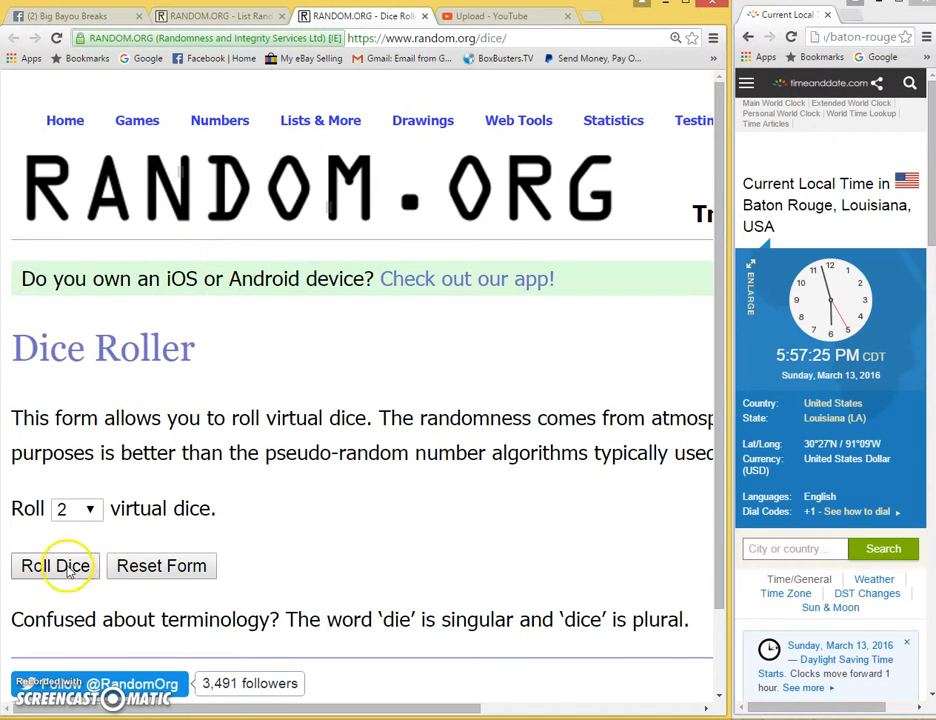
pyautogui.click(55, 566)
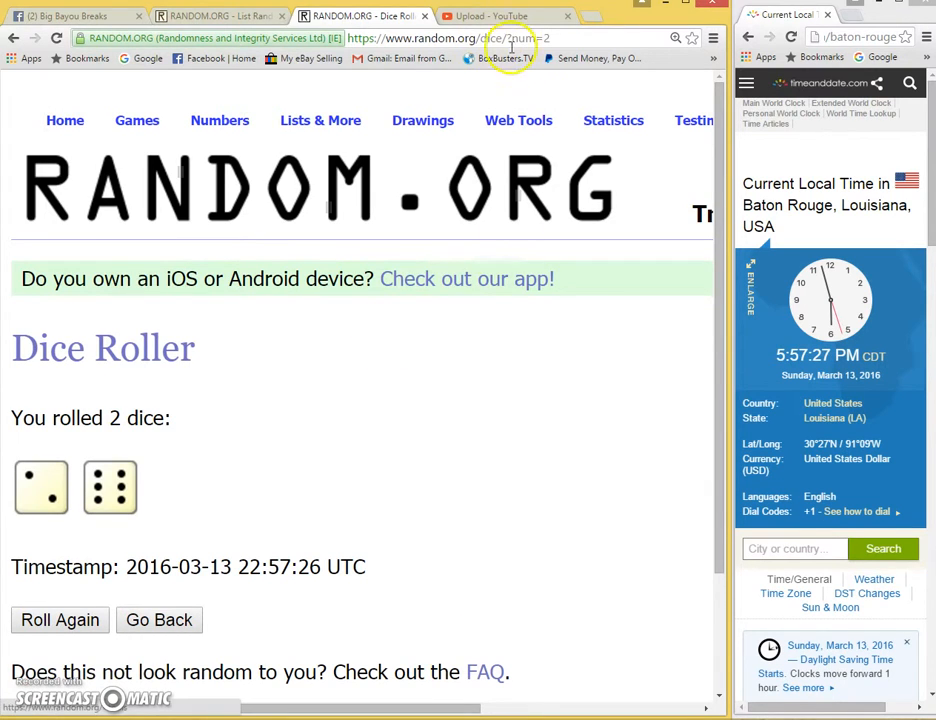
pyautogui.click(215, 16)
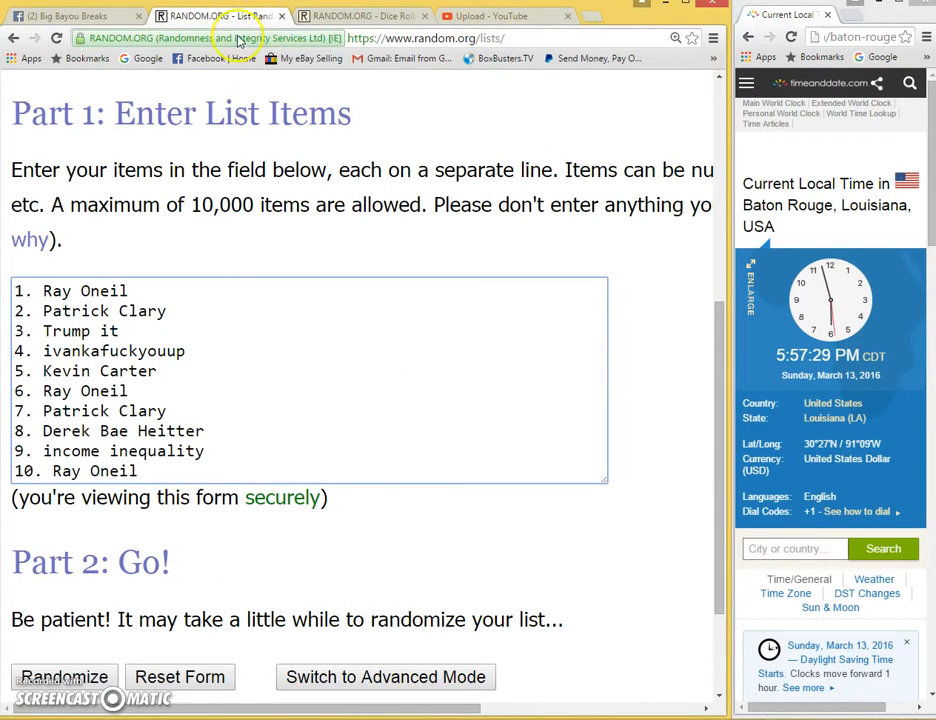
pyautogui.scroll(-3)
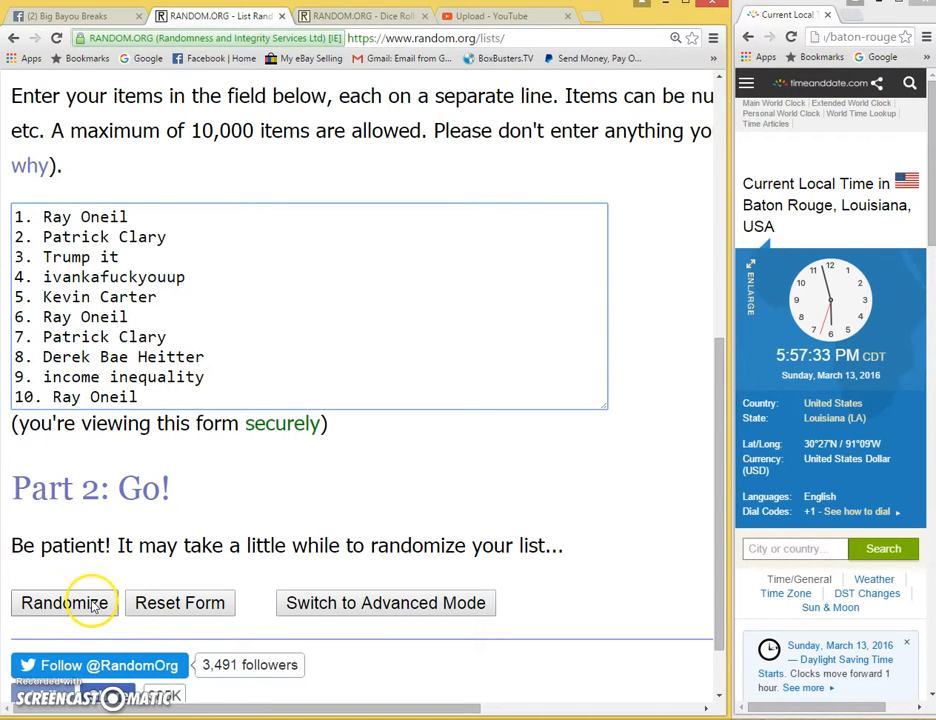
# Step: Randomize the ten-name list, then reshuffle it until it has been randomized 7 times
pyautogui.click(64, 602)
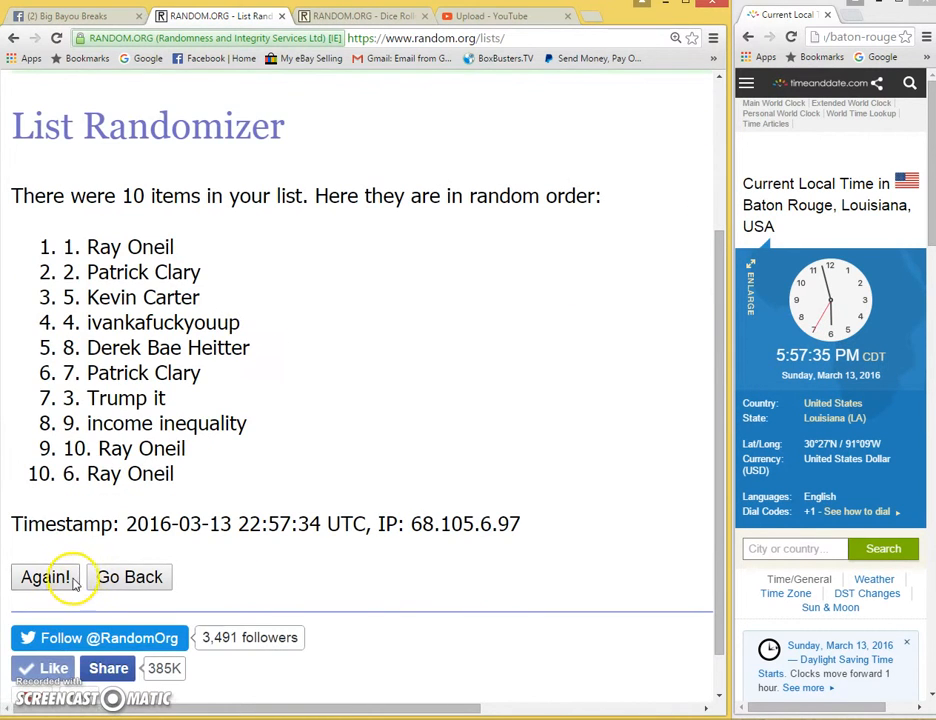
pyautogui.click(45, 577)
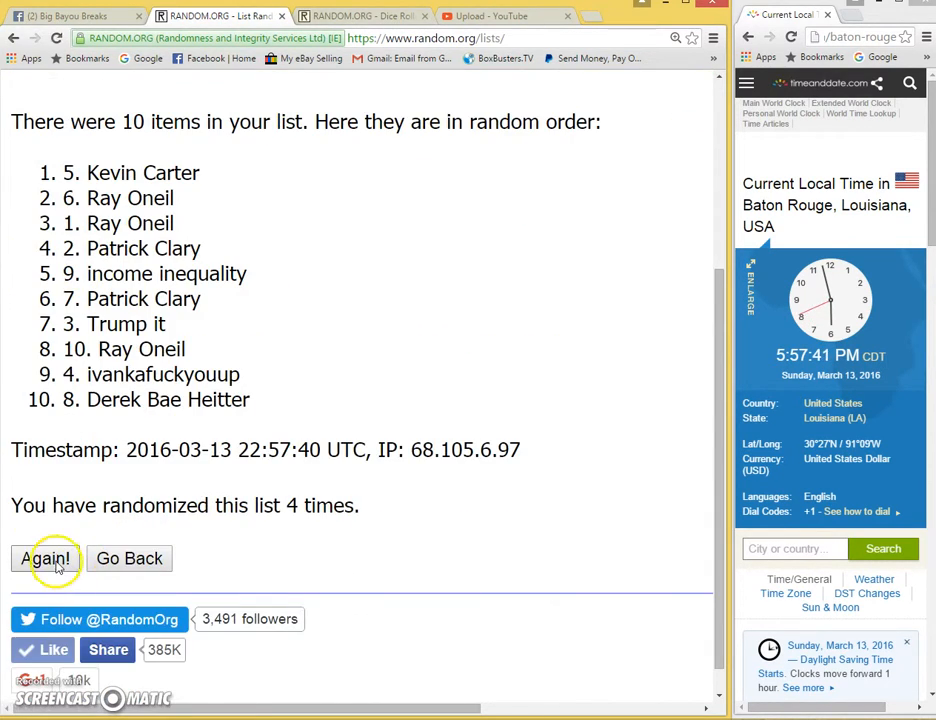
pyautogui.click(44, 558)
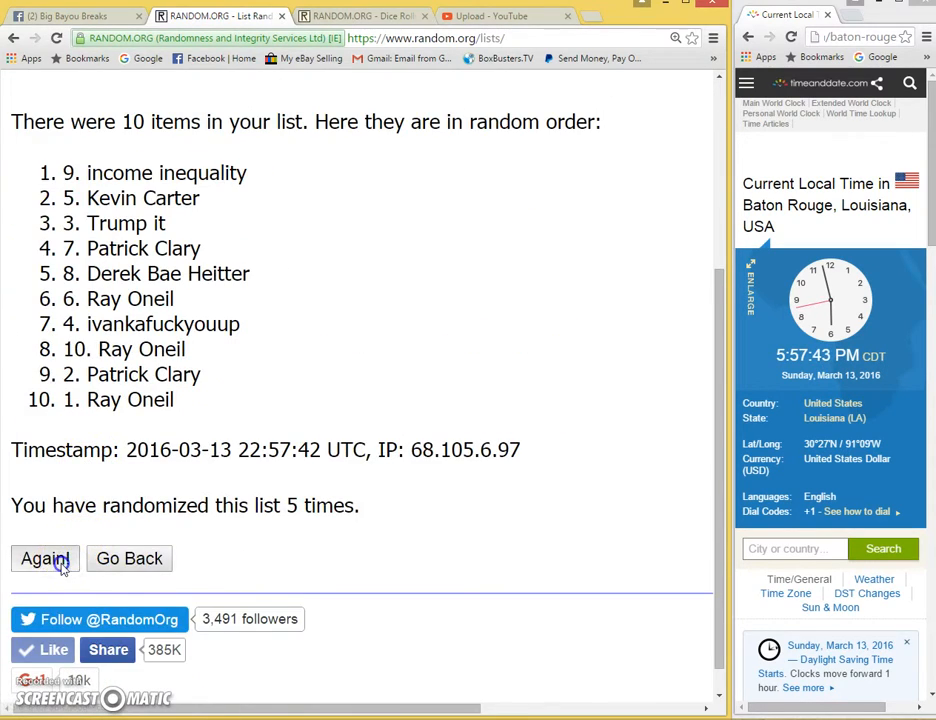
pyautogui.click(44, 558)
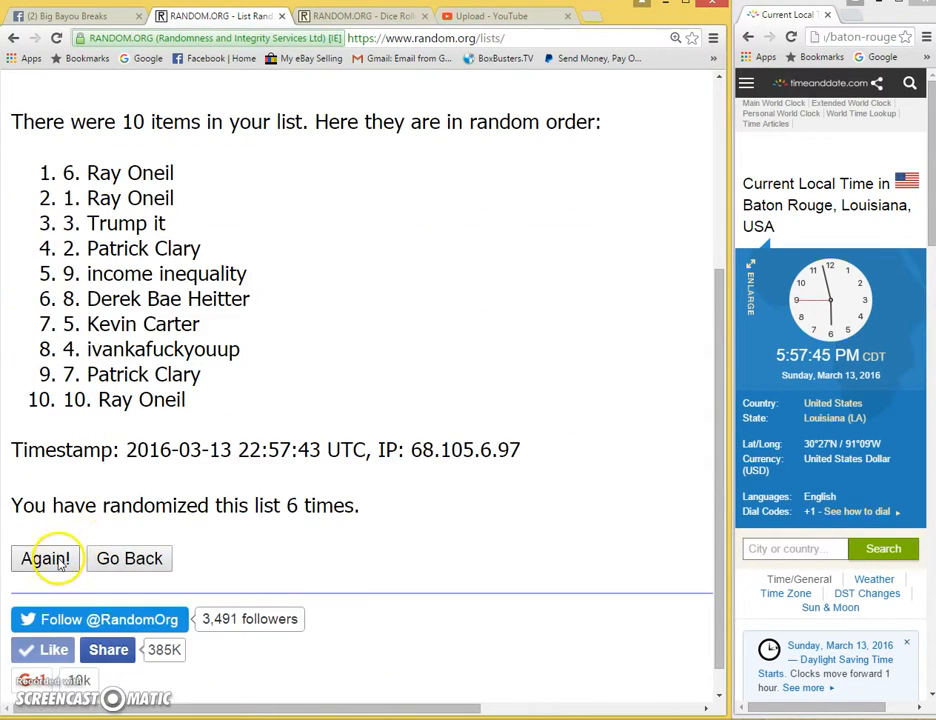
pyautogui.click(47, 558)
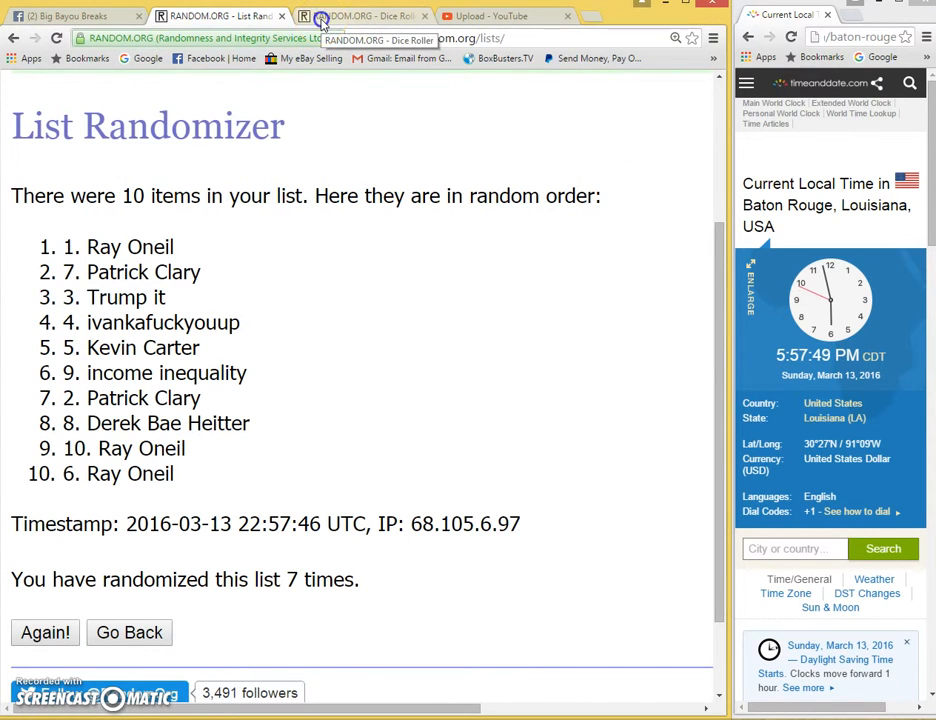
# Step: Recheck the 2-and-6 dice roll, then return to the list randomizer for a fresh shuffle
pyautogui.click(360, 16)
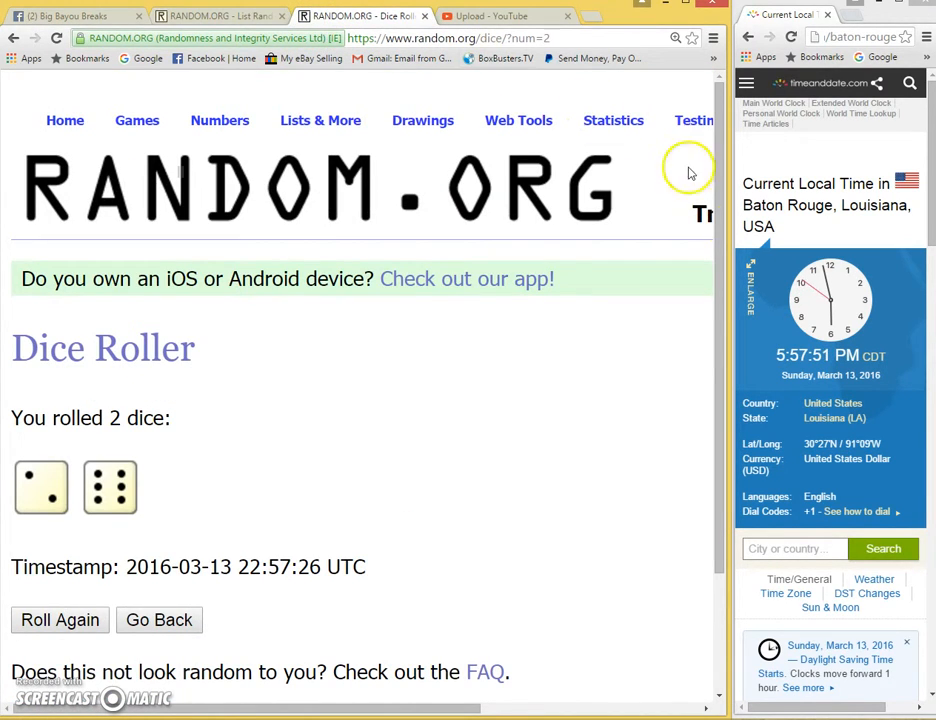
pyautogui.moveTo(335, 74)
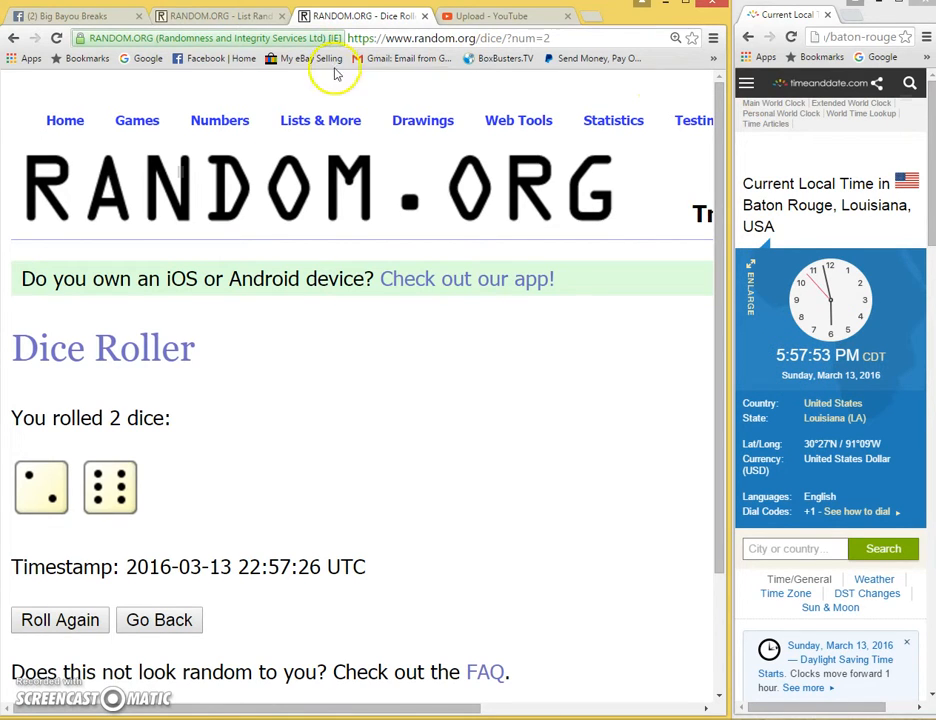
pyautogui.click(218, 16)
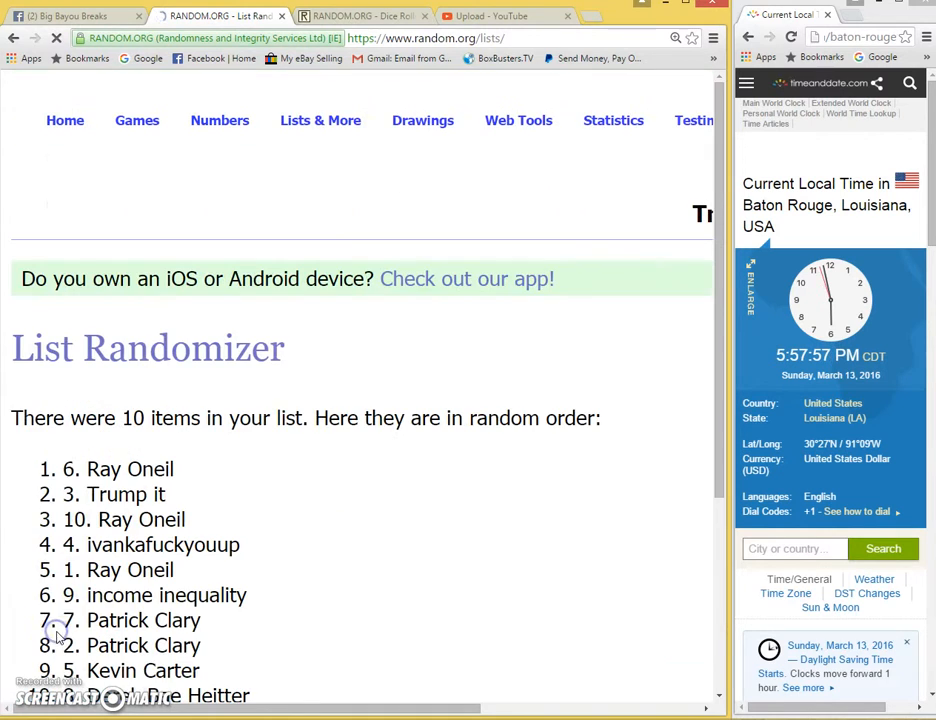
# Step: Highlight the '8 times' randomization count on the result page
pyautogui.scroll(-3)
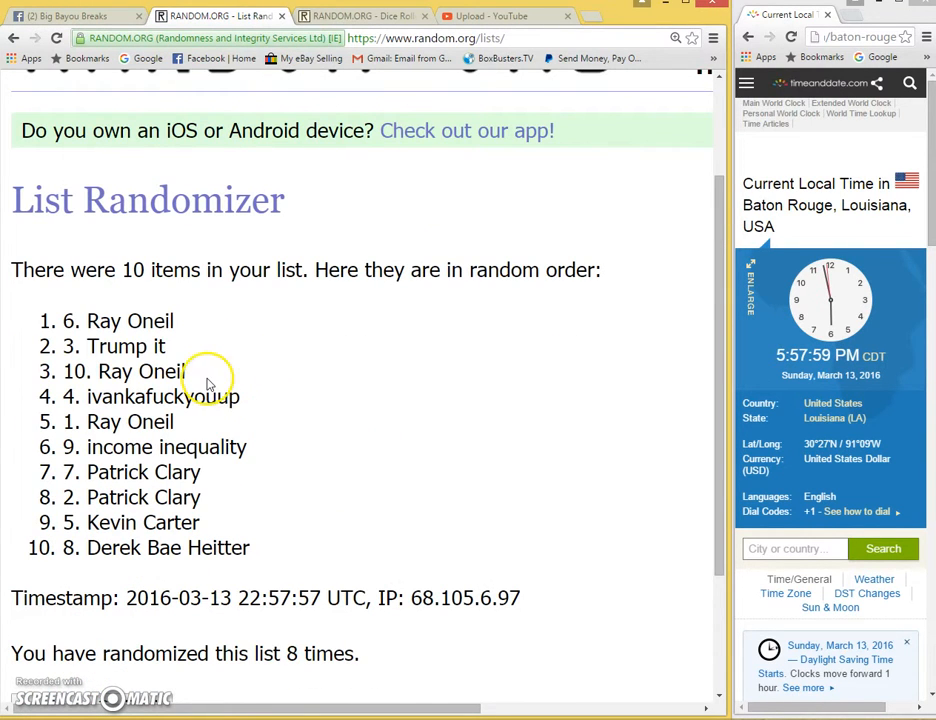
pyautogui.moveTo(45, 320); pyautogui.dragTo(167, 346)
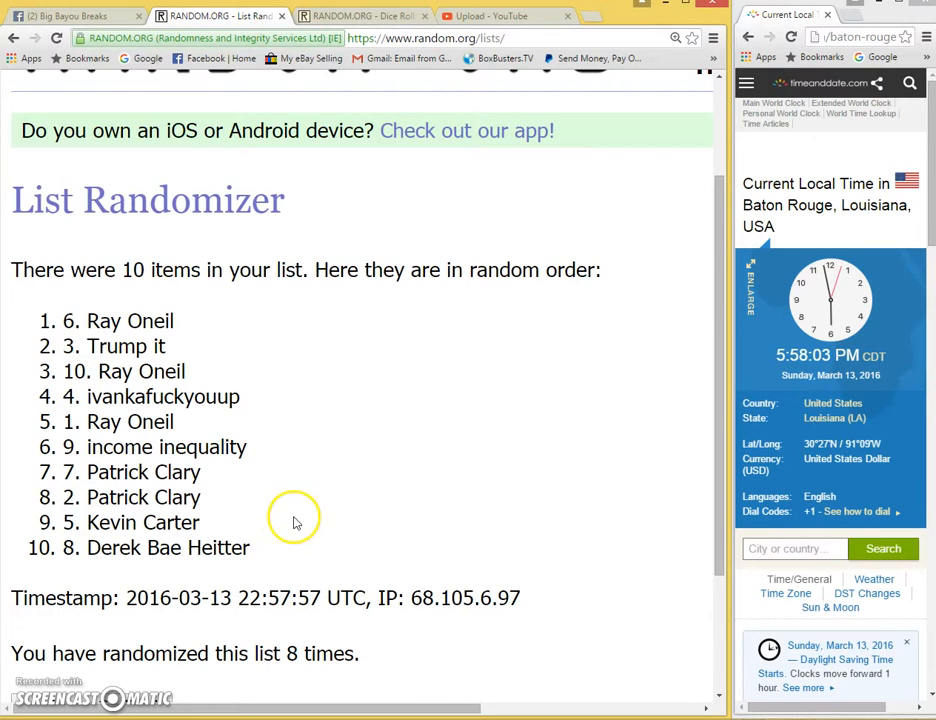
pyautogui.doubleClick(322, 653)
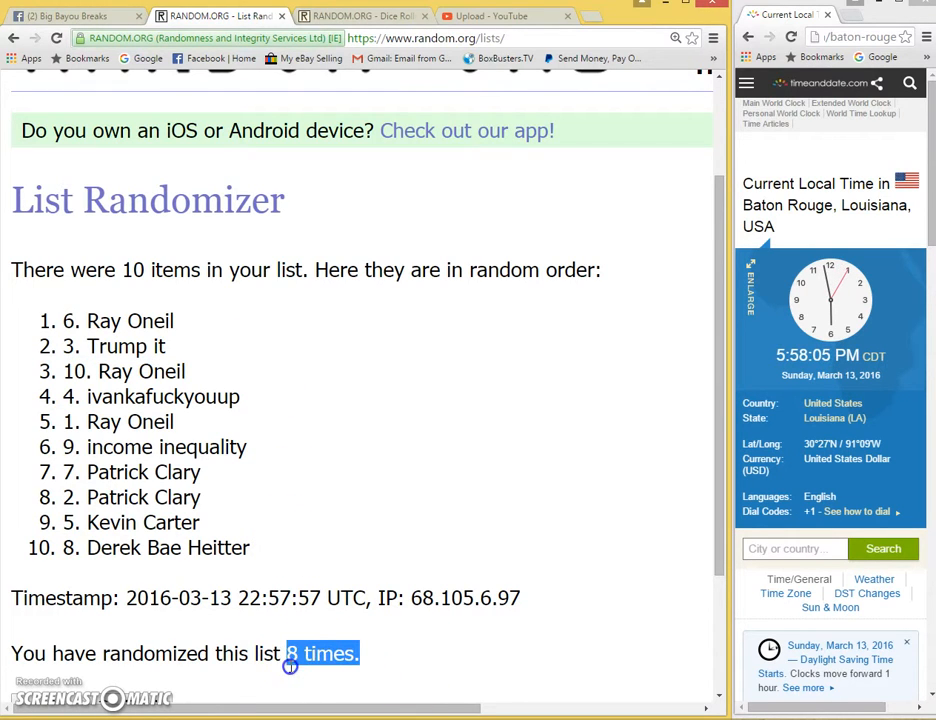
# Step: Compare against the 2-and-6 dice roll, then go back to the Facebook group thread
pyautogui.click(362, 15)
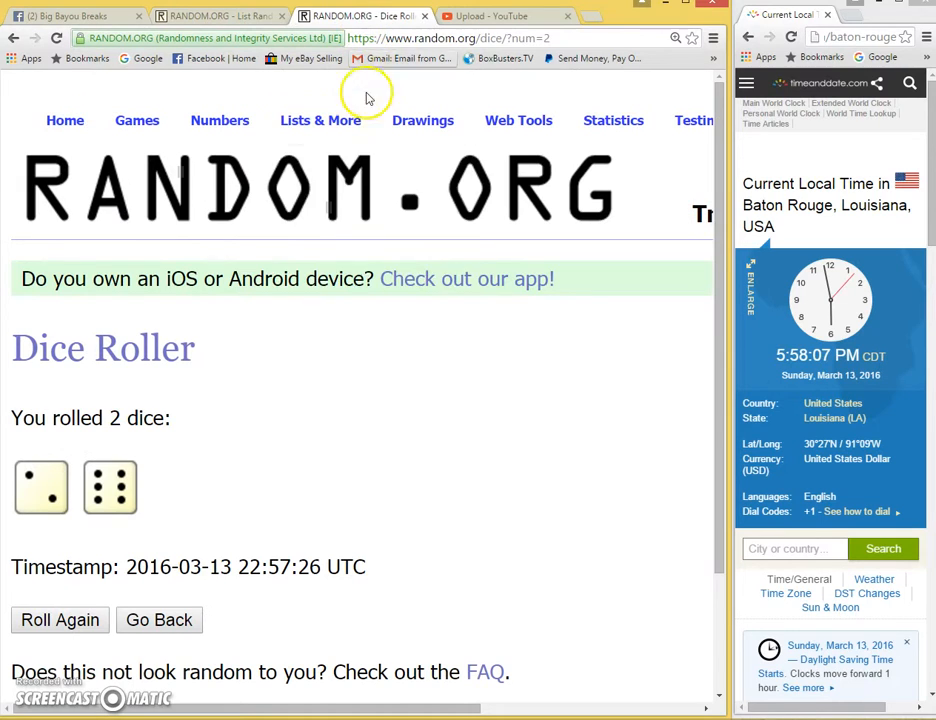
pyautogui.click(210, 16)
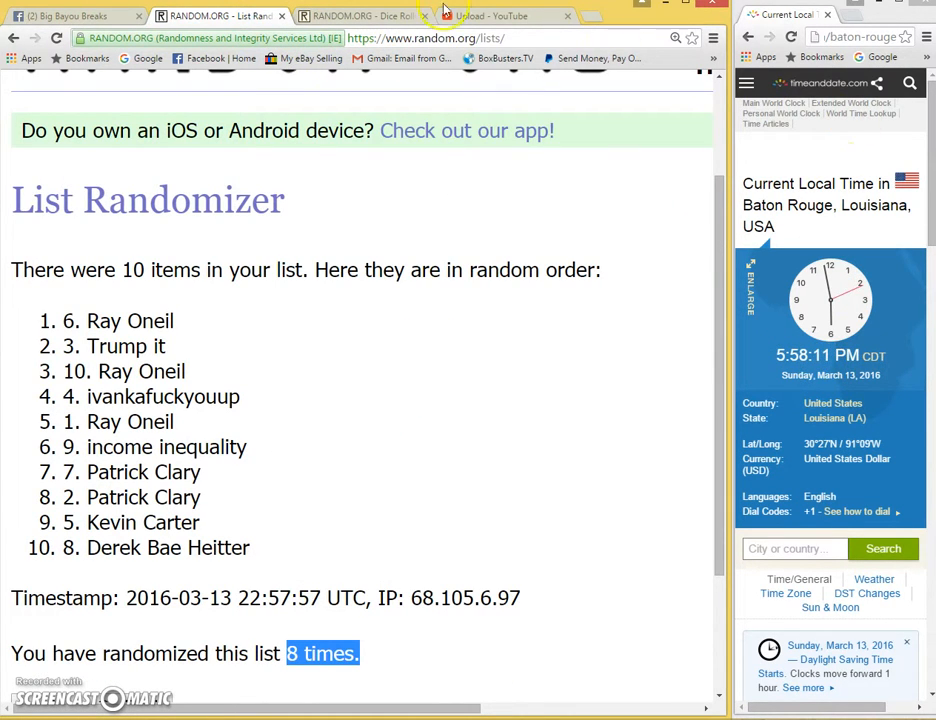
pyautogui.click(70, 16)
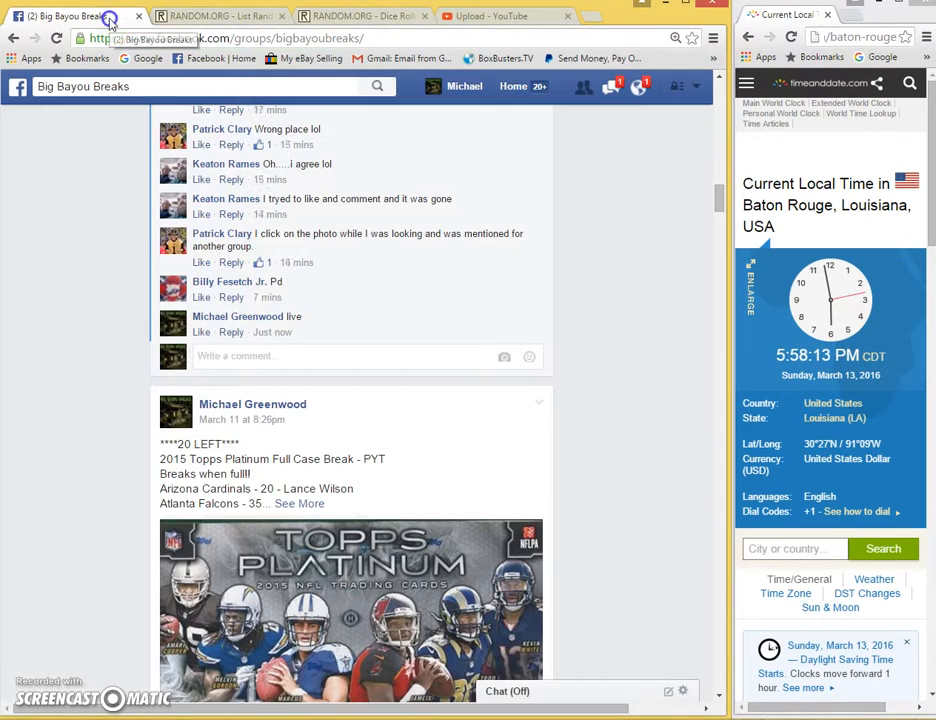